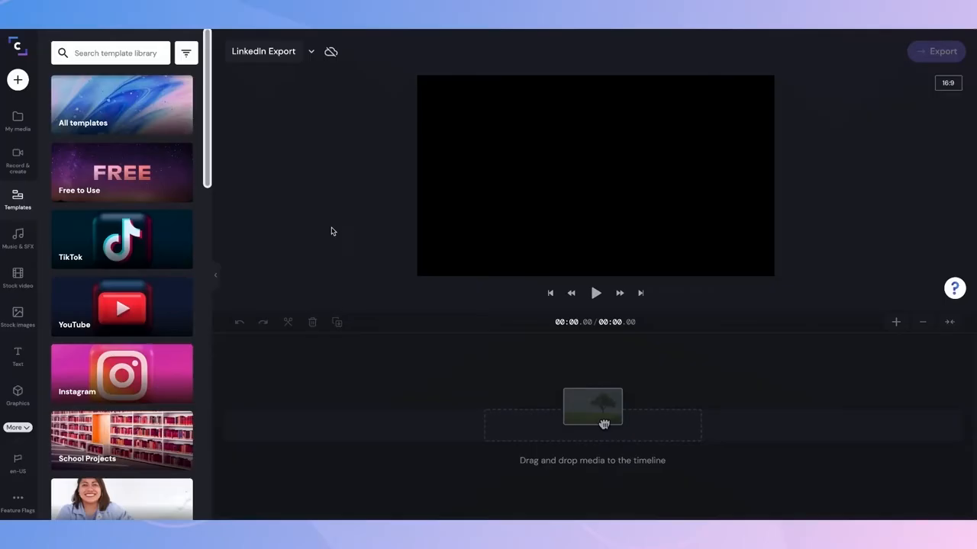
{"action": "mouse_move", "coordinate": [320, 232]}
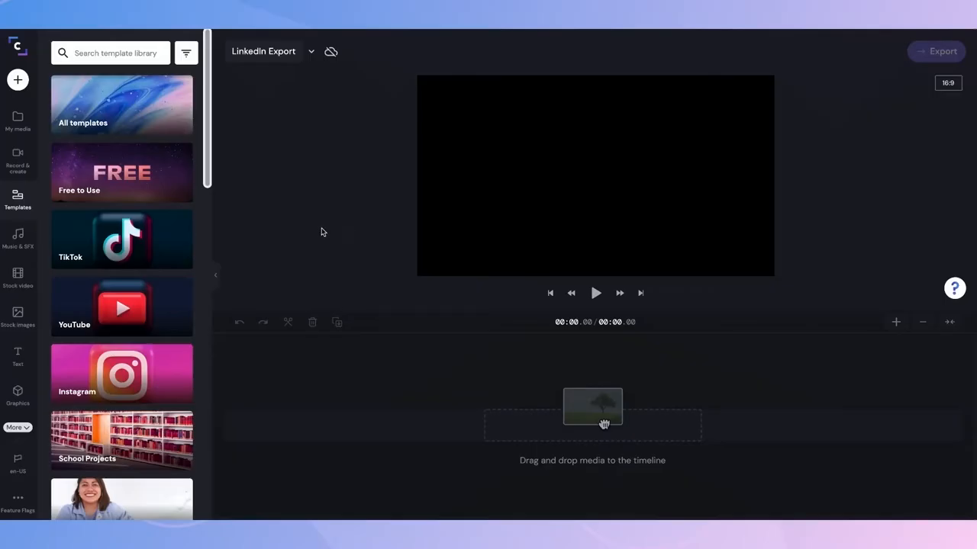
Step: Browse the template categories and bring up the Sales Outreach collection
{"action": "scroll", "scroll_direction": "down", "scroll_amount": 3}
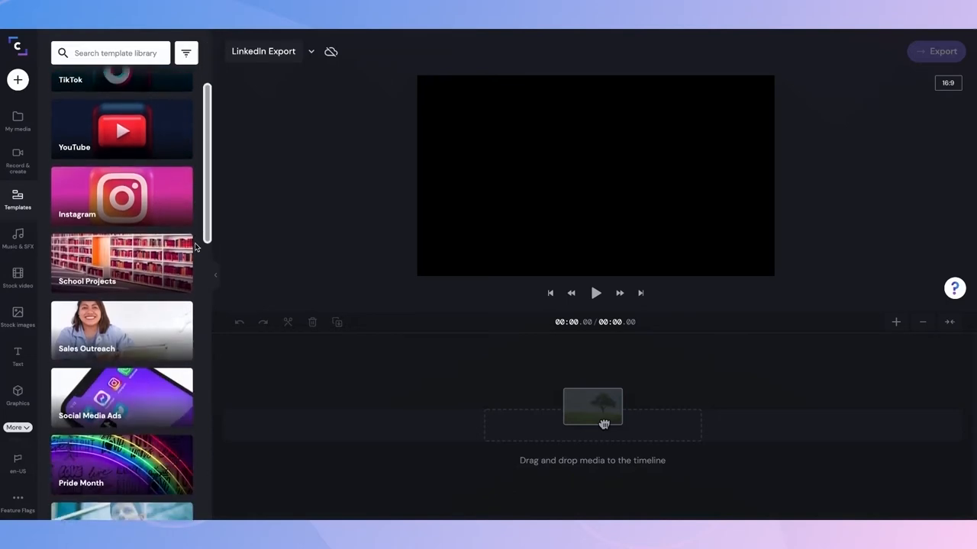
{"action": "scroll", "scroll_direction": "down", "scroll_amount": 3}
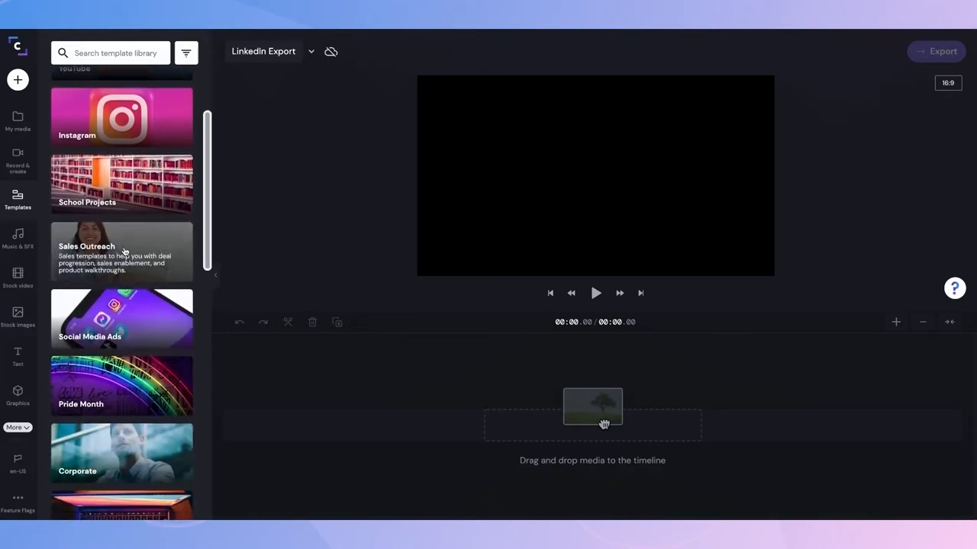
{"action": "left_click", "coordinate": [122, 252]}
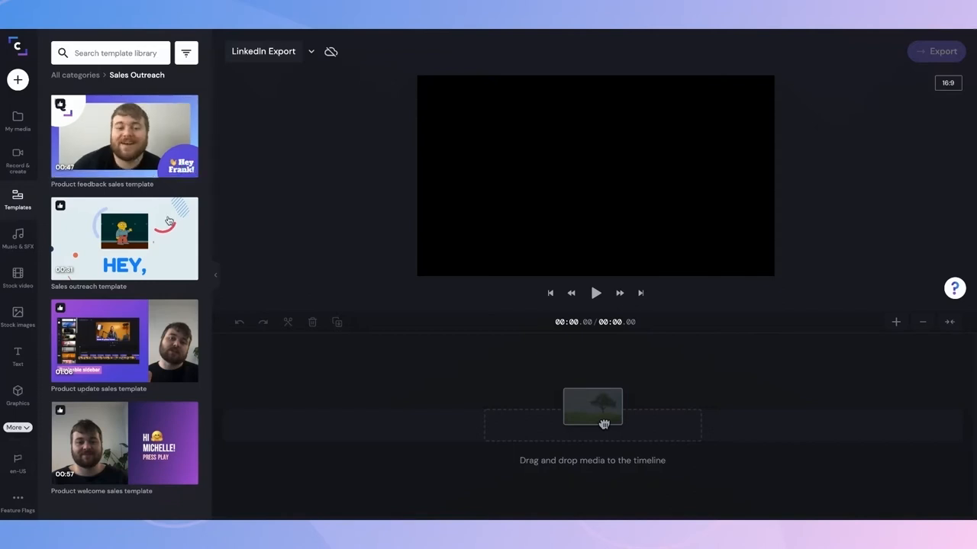
{"action": "mouse_move", "coordinate": [125, 340]}
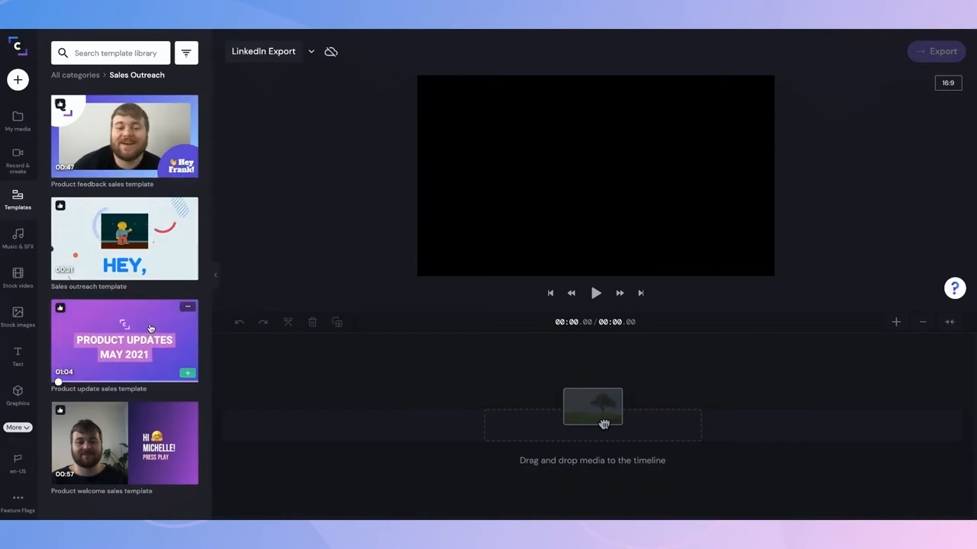
{"action": "mouse_move", "coordinate": [125, 342]}
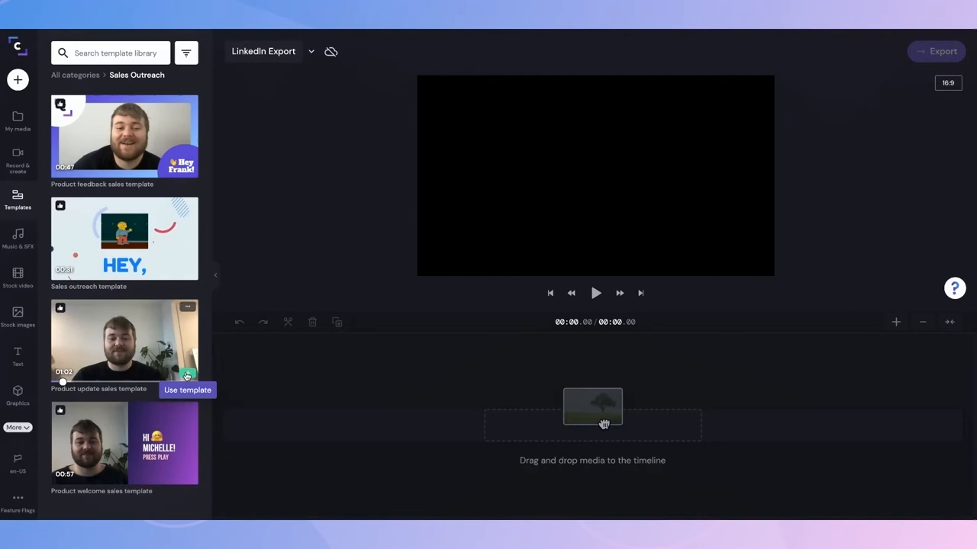
Step: Start the LinkedIn Export project from the Product update template and preview its opening
{"action": "left_click", "coordinate": [186, 390]}
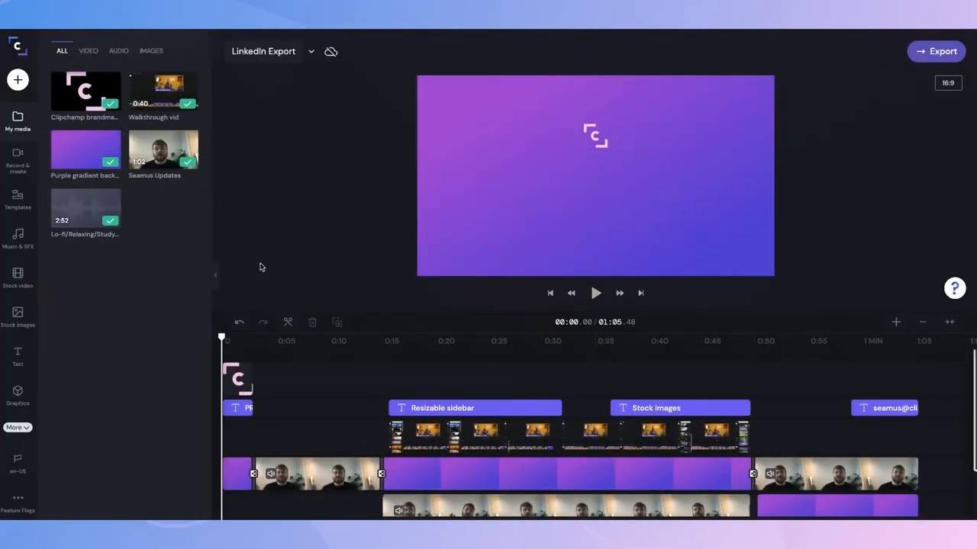
{"action": "scroll", "scroll_direction": "down", "scroll_amount": 3}
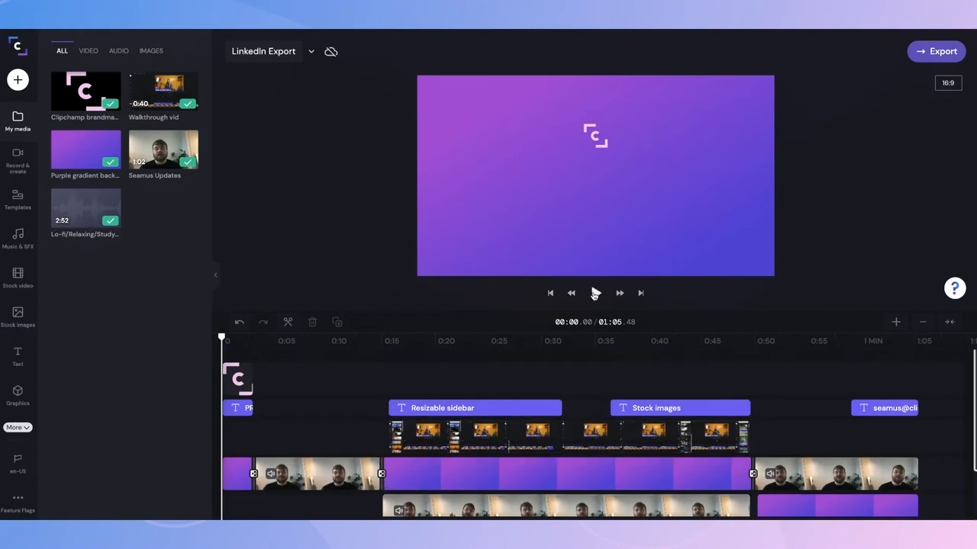
{"action": "left_click", "coordinate": [595, 293]}
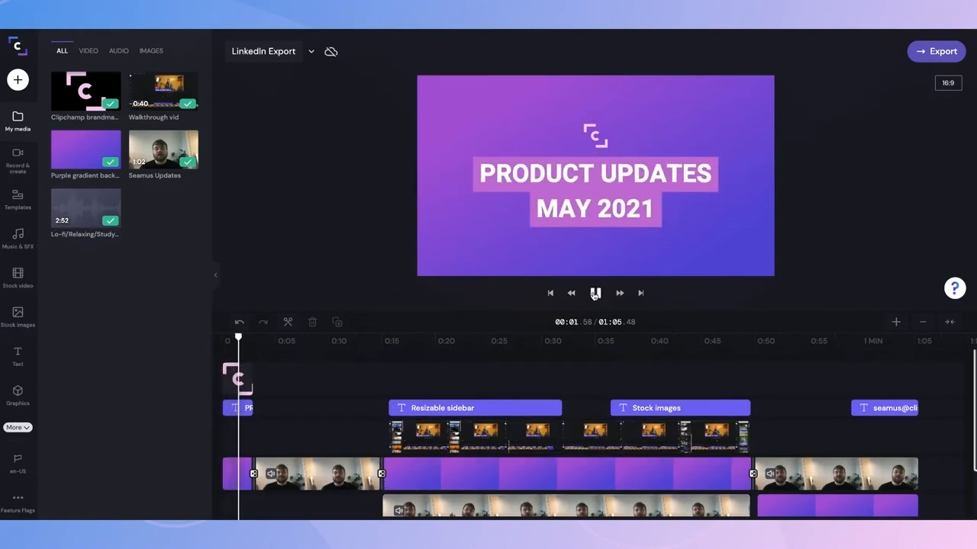
{"action": "left_click", "coordinate": [595, 293]}
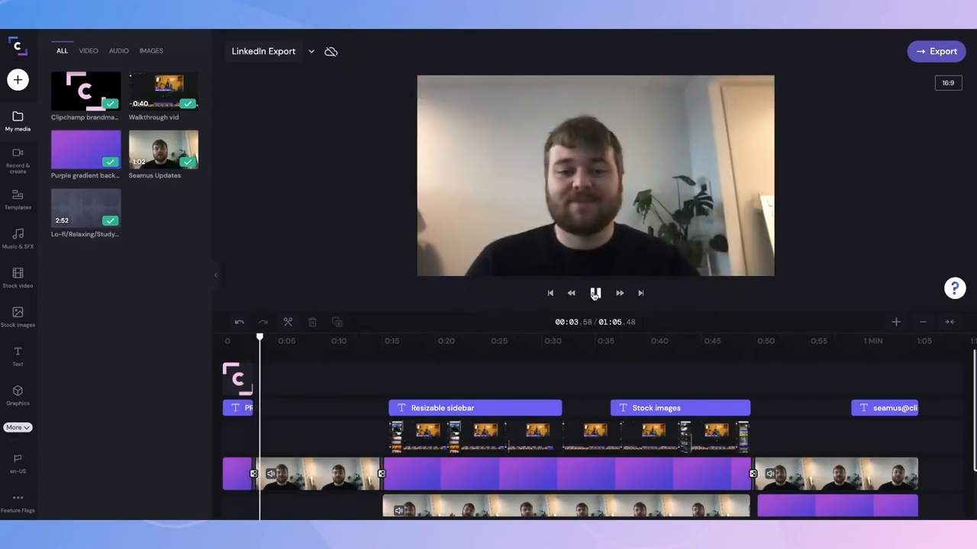
{"action": "left_click", "coordinate": [595, 293]}
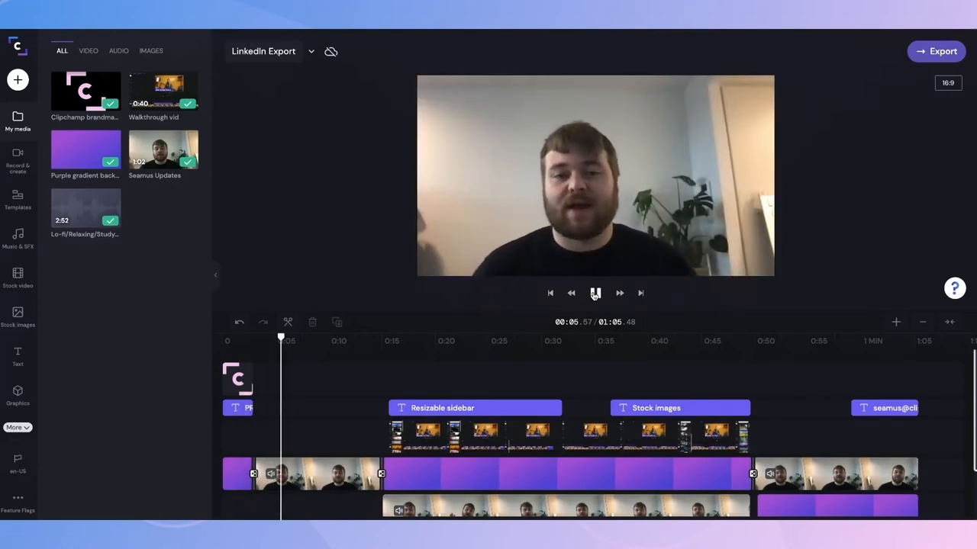
{"action": "left_click", "coordinate": [595, 293]}
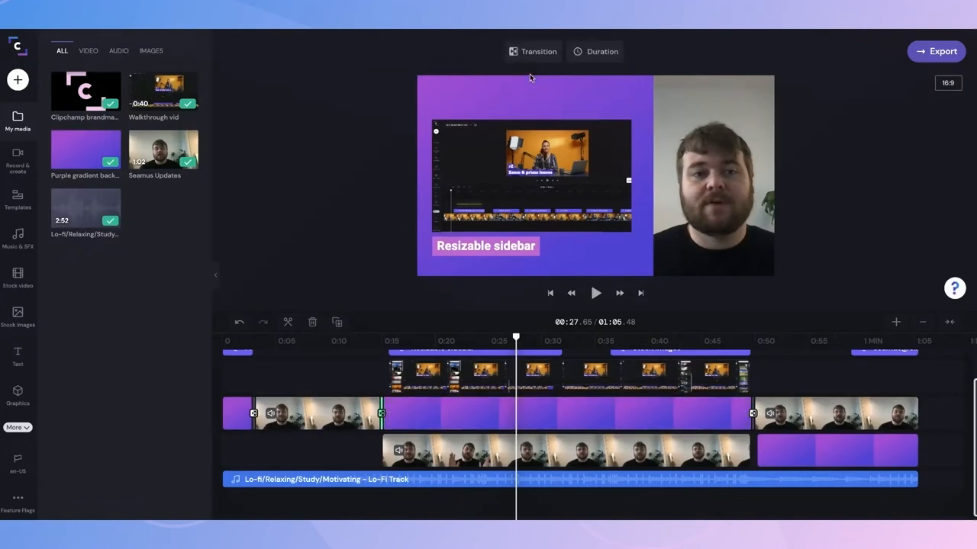
Step: Choose a new transition type into the Resizable sidebar clip and play it back
{"action": "left_click", "coordinate": [533, 52]}
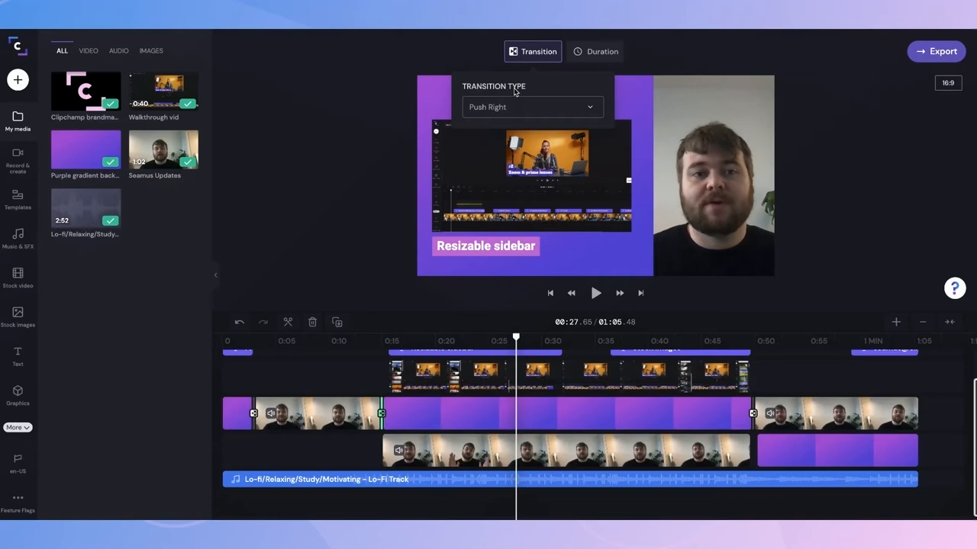
{"action": "left_click", "coordinate": [531, 107]}
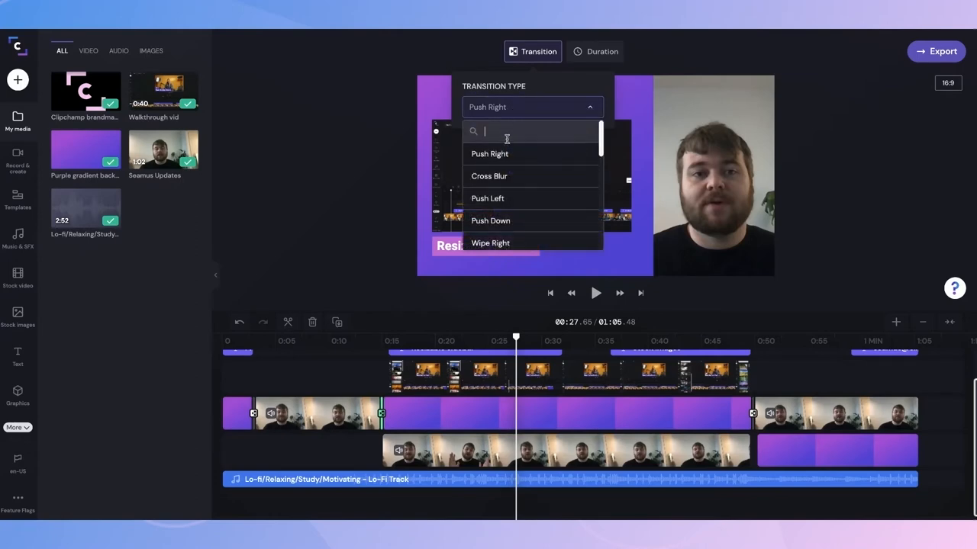
{"action": "scroll", "scroll_direction": "down", "scroll_amount": 3}
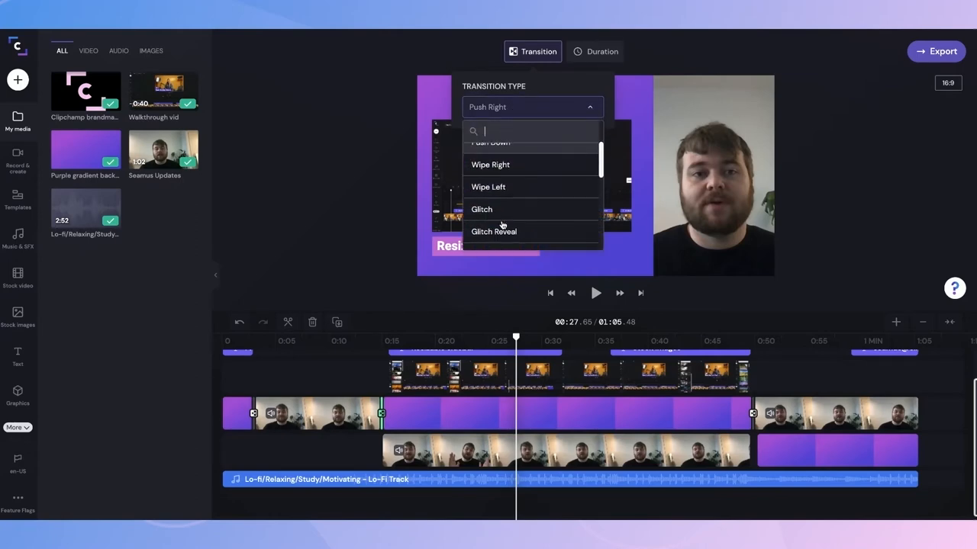
{"action": "scroll", "scroll_direction": "down", "scroll_amount": 3}
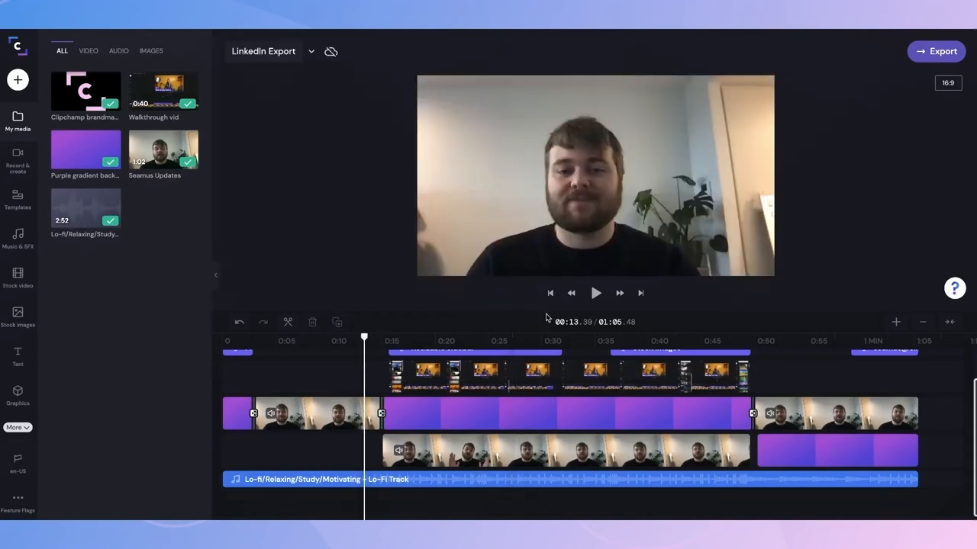
{"action": "left_click", "coordinate": [595, 293]}
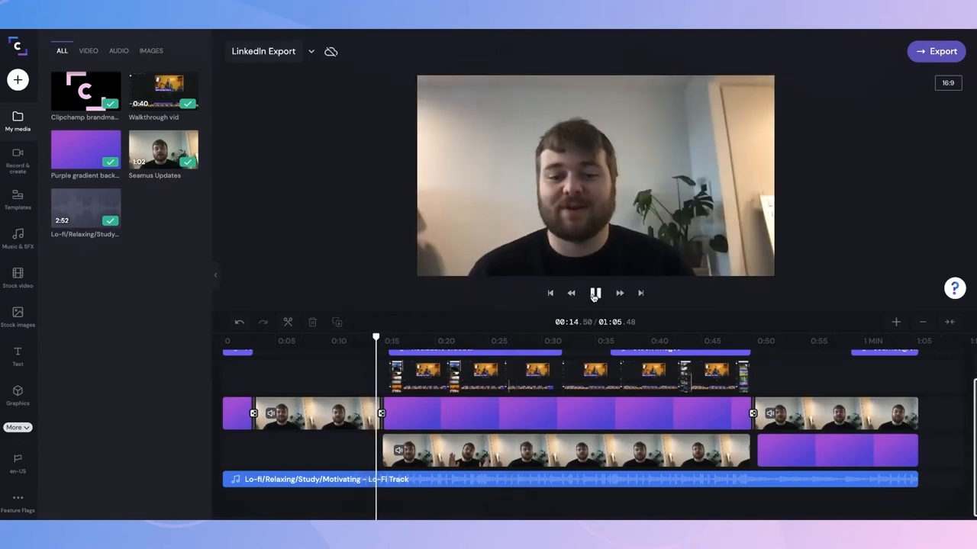
{"action": "left_click", "coordinate": [595, 293]}
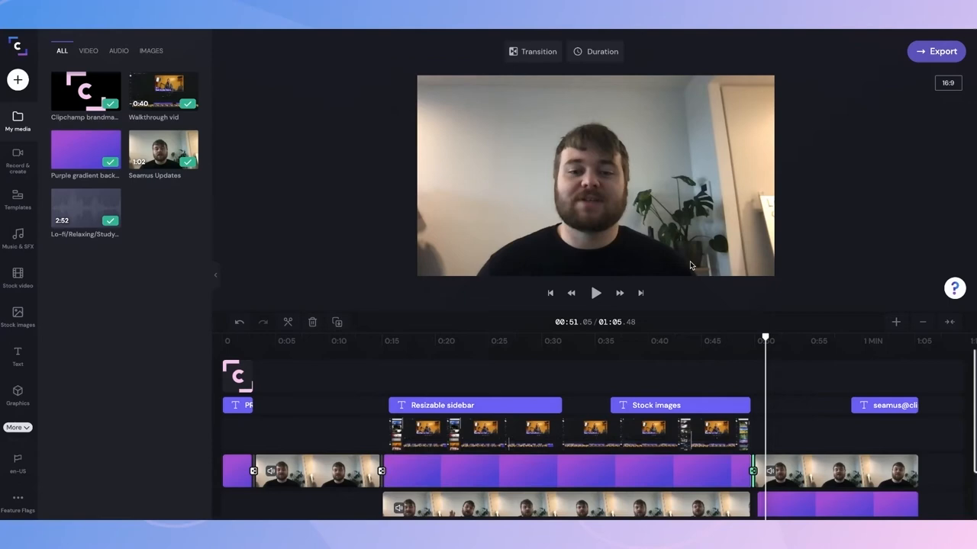
Step: Change the transition near 0:50 from Push Left to Spin
{"action": "left_click", "coordinate": [533, 52]}
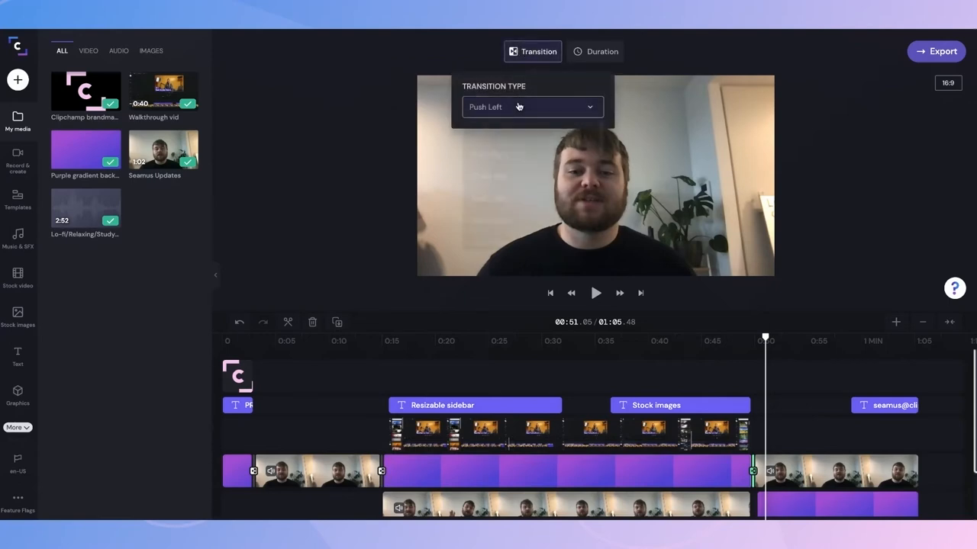
{"action": "left_click", "coordinate": [531, 107]}
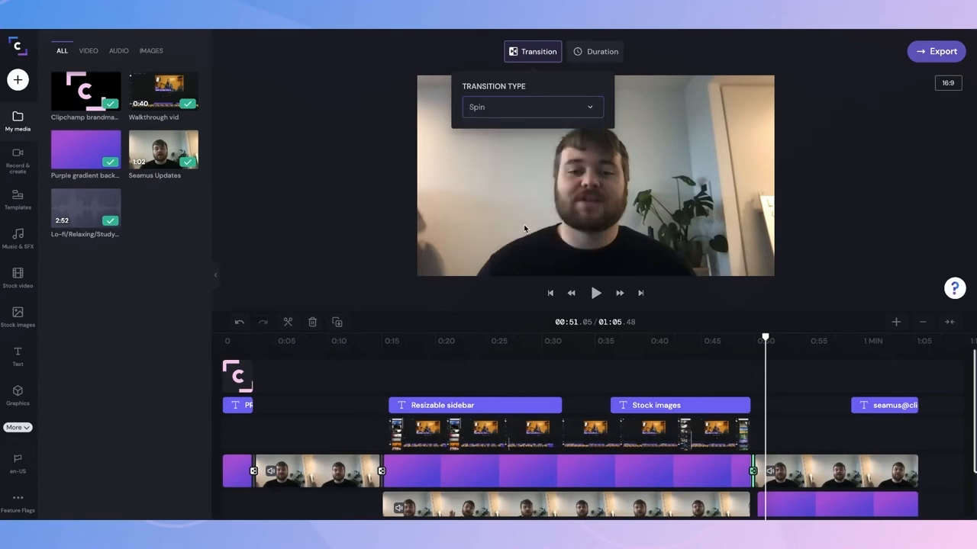
{"action": "left_click", "coordinate": [596, 293]}
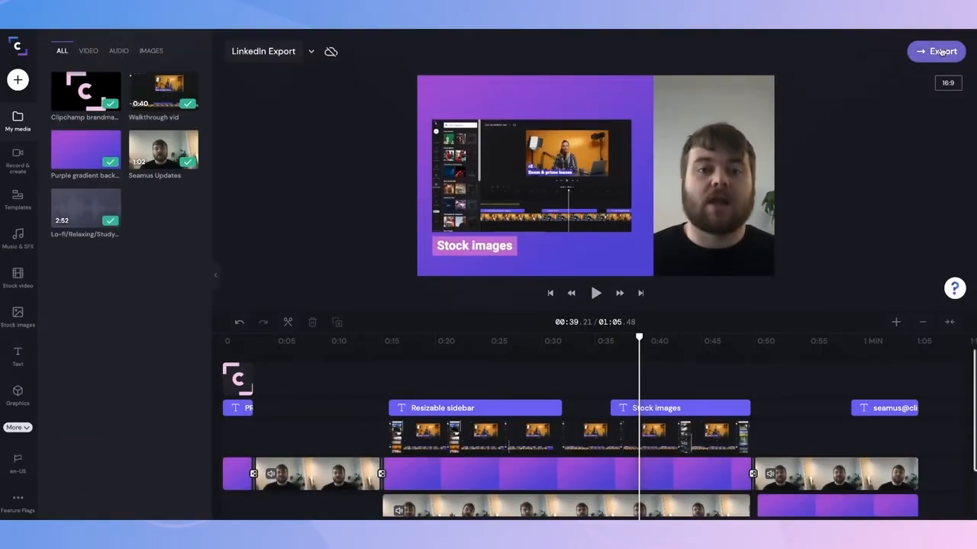
Step: Export LinkedIn Export as a 720p quality-optimized MP4
{"action": "left_click", "coordinate": [937, 52]}
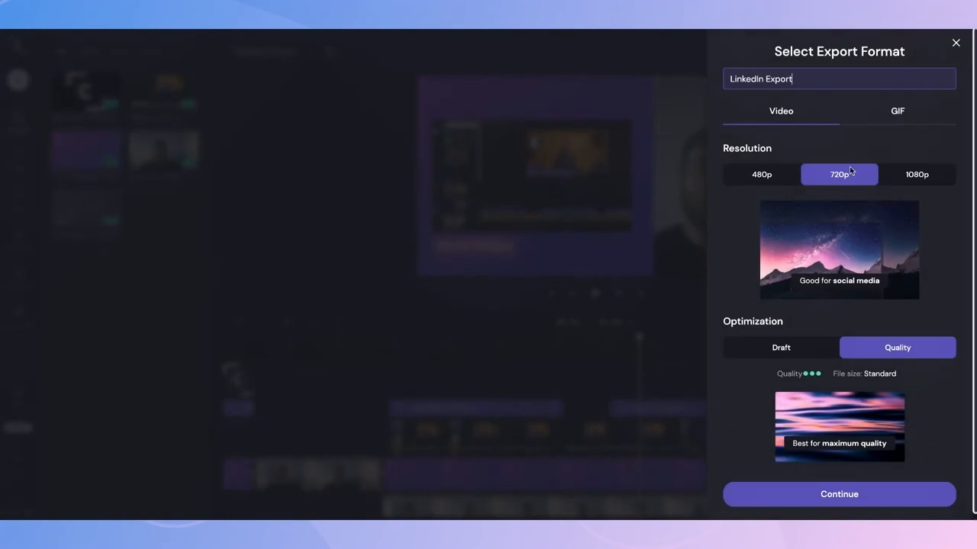
{"action": "mouse_move", "coordinate": [852, 187]}
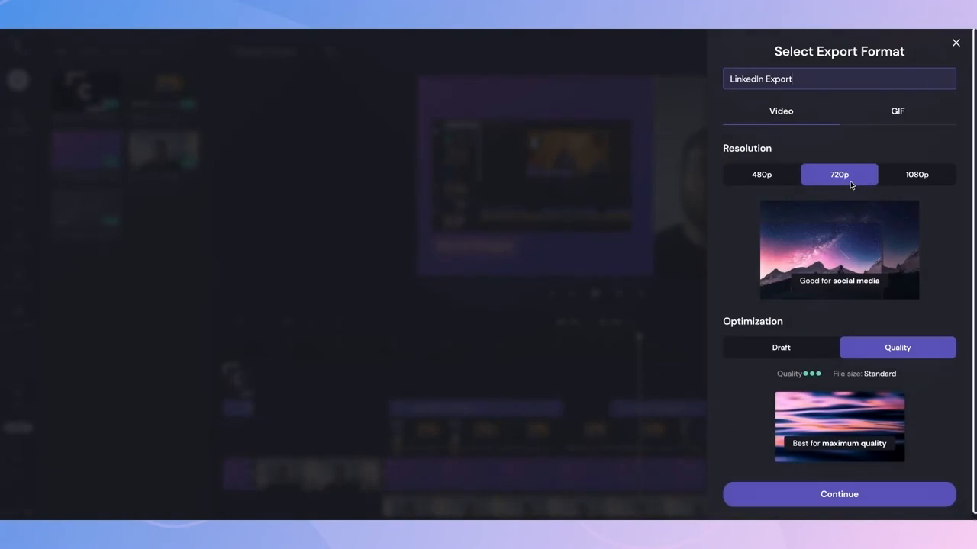
{"action": "mouse_move", "coordinate": [898, 356]}
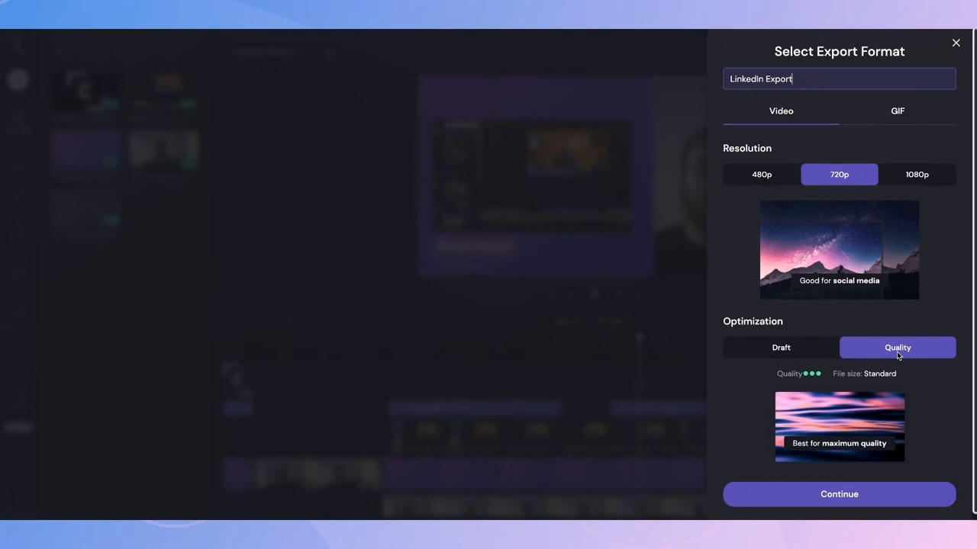
{"action": "left_click", "coordinate": [840, 495]}
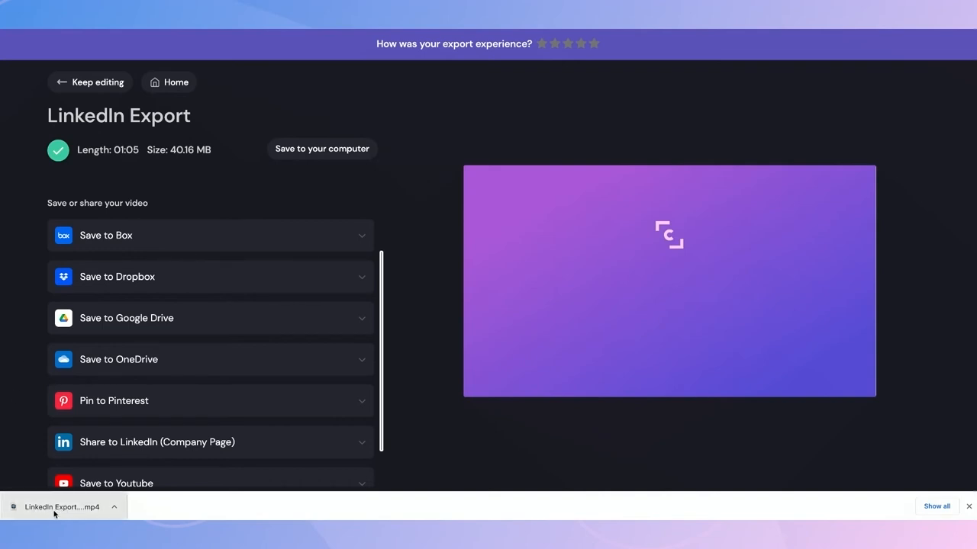
{"action": "mouse_move", "coordinate": [403, 409]}
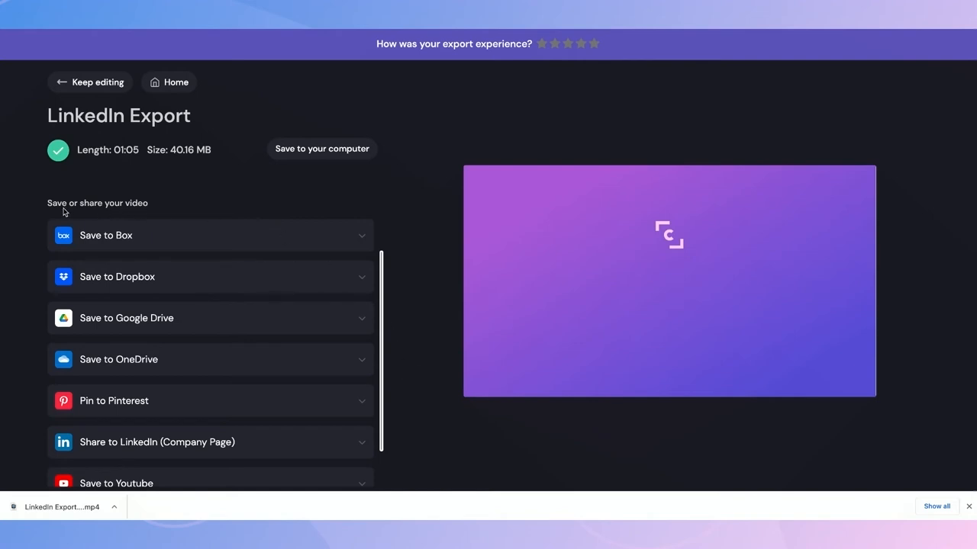
{"action": "mouse_move", "coordinate": [165, 217]}
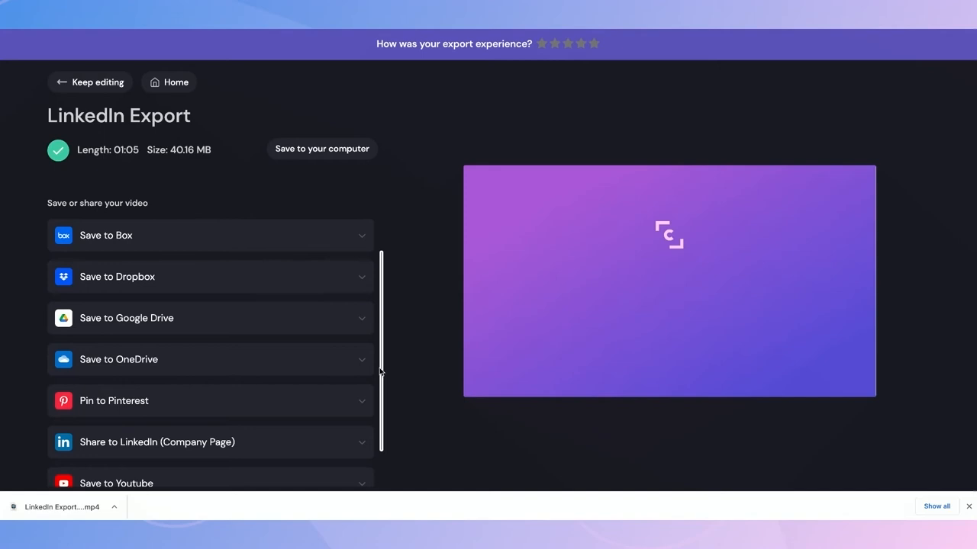
{"action": "scroll", "scroll_direction": "up", "scroll_amount": 3}
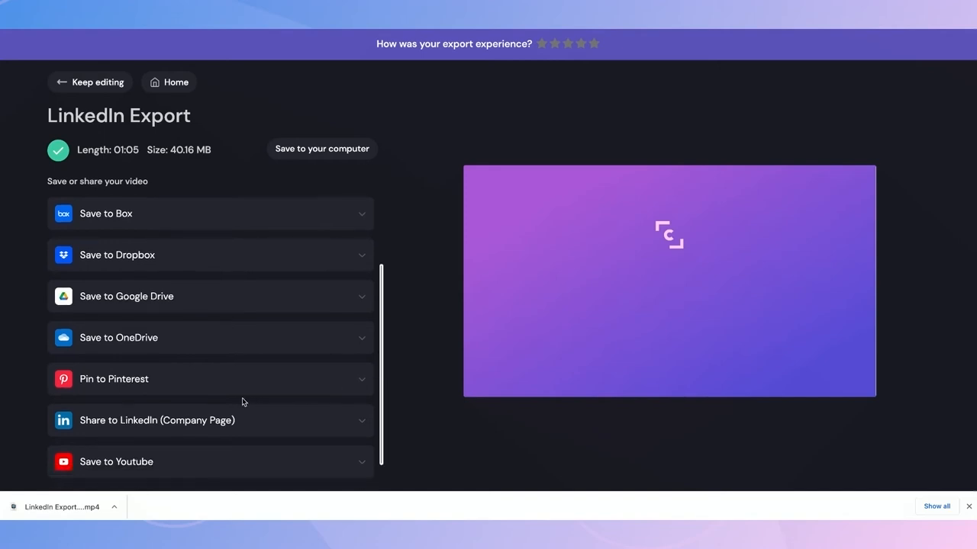
{"action": "mouse_move", "coordinate": [284, 431]}
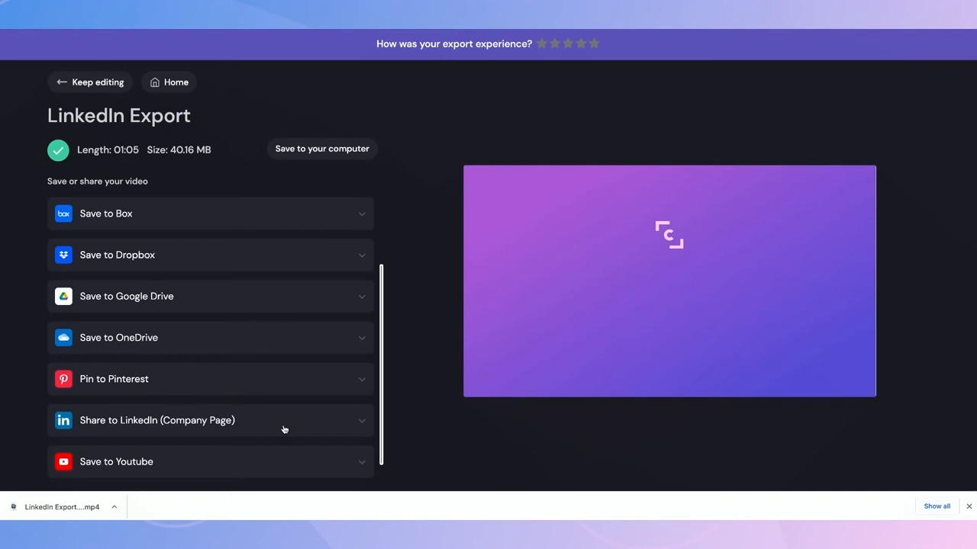
Step: Begin sharing to a LinkedIn company page and sign in to LinkedIn
{"action": "left_click", "coordinate": [157, 421]}
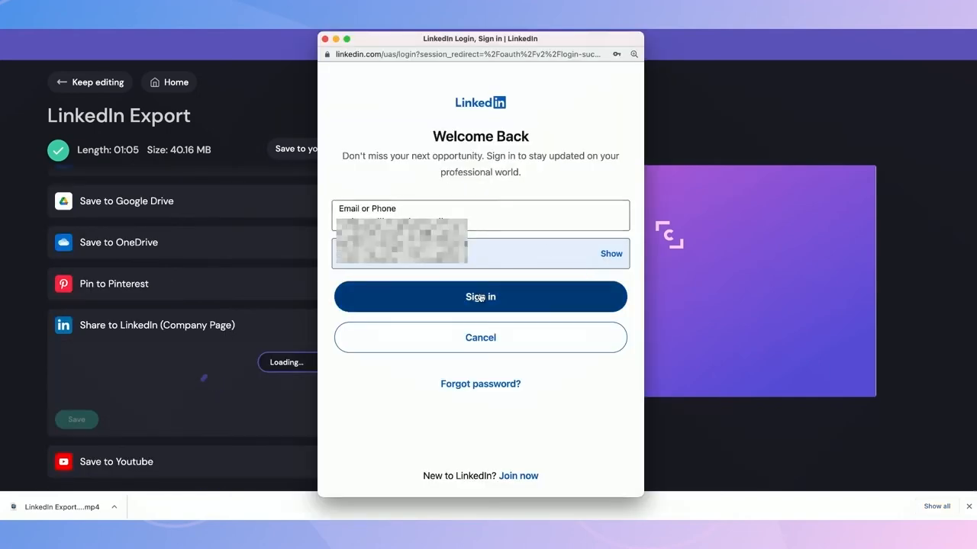
{"action": "left_click", "coordinate": [479, 296]}
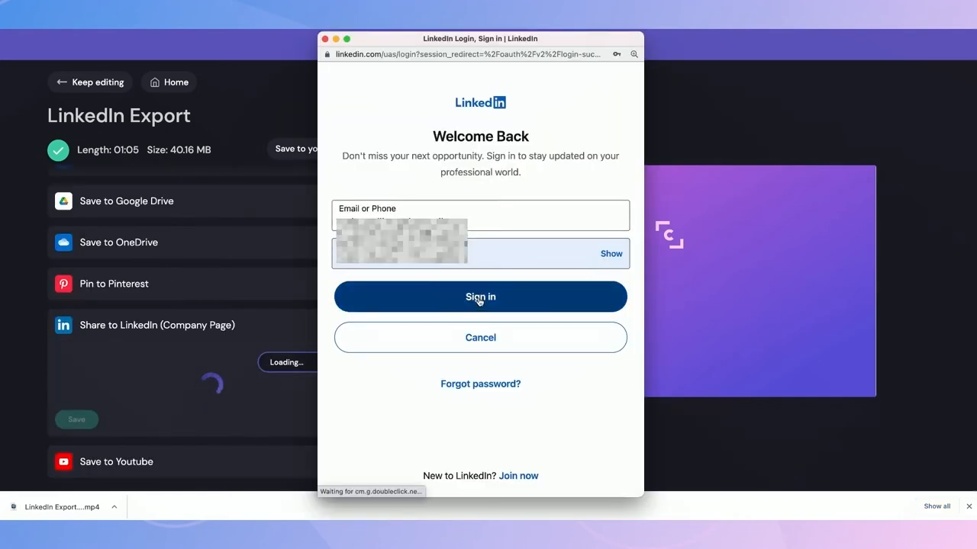
{"action": "left_click", "coordinate": [479, 296]}
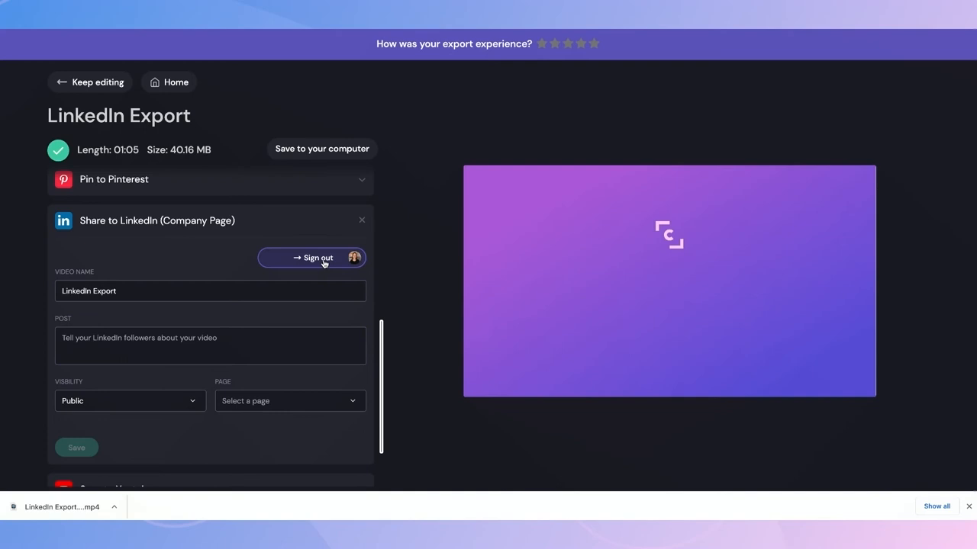
{"action": "mouse_move", "coordinate": [201, 256]}
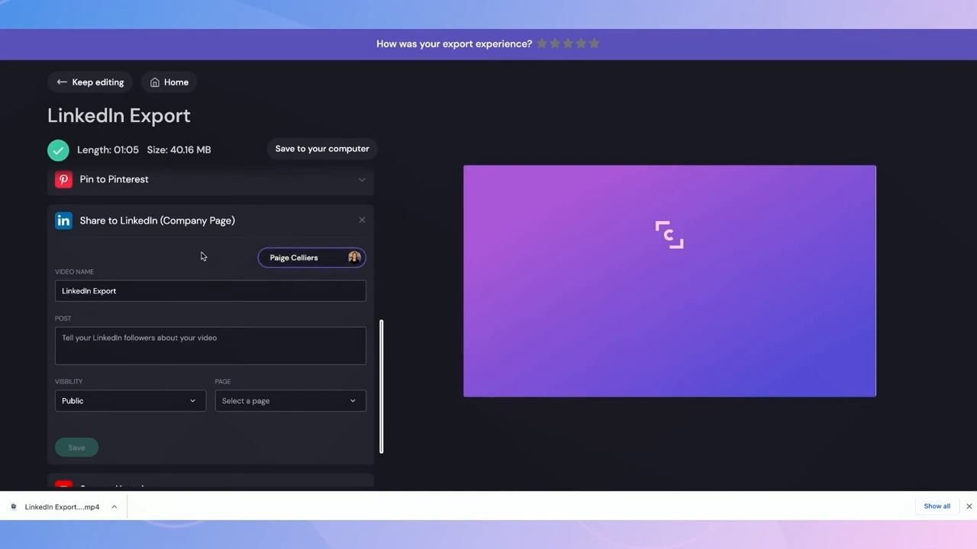
{"action": "mouse_move", "coordinate": [82, 278]}
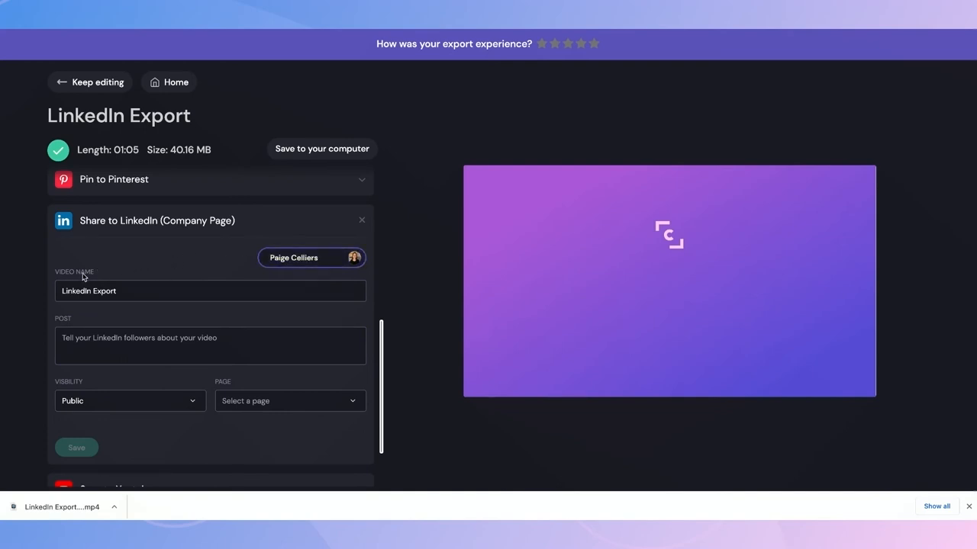
Step: Write the post text 'how to create and share videos to LinkedIn with Clipchamp'
{"action": "left_click", "coordinate": [210, 290]}
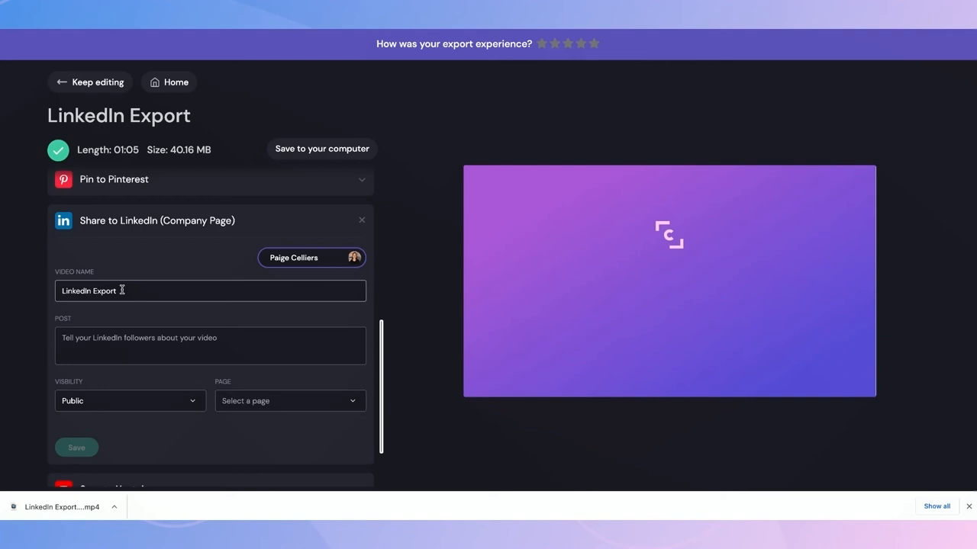
{"action": "left_click", "coordinate": [210, 345]}
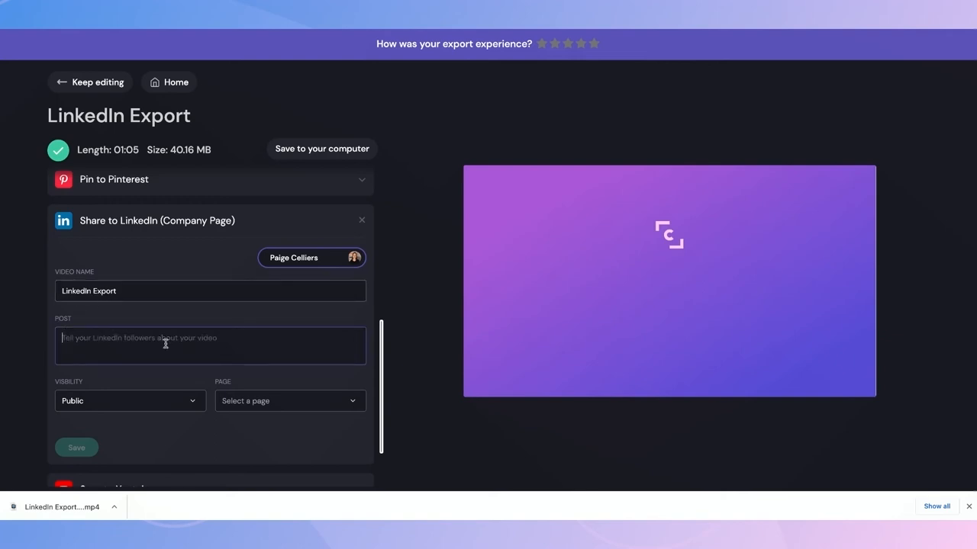
{"action": "type", "text": "how to create and share videos to LinkedIn with Clipchamp"}
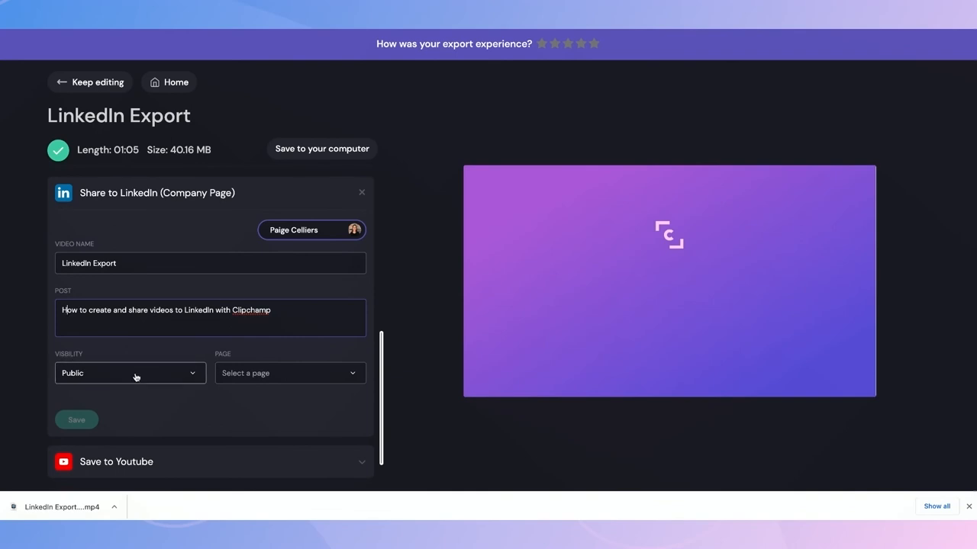
Step: Set visibility to Public, target the Clipchamp company page and publish the post
{"action": "left_click", "coordinate": [129, 372]}
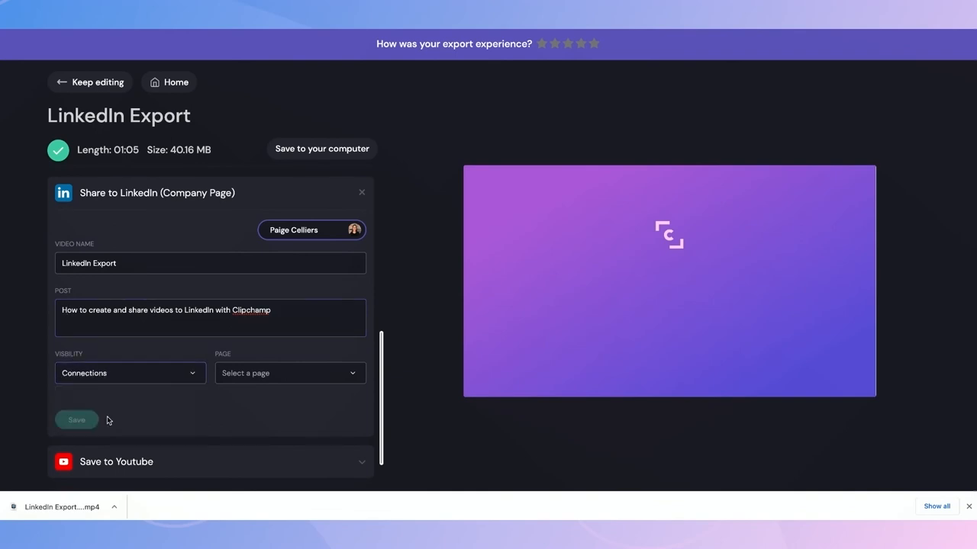
{"action": "left_click", "coordinate": [130, 372]}
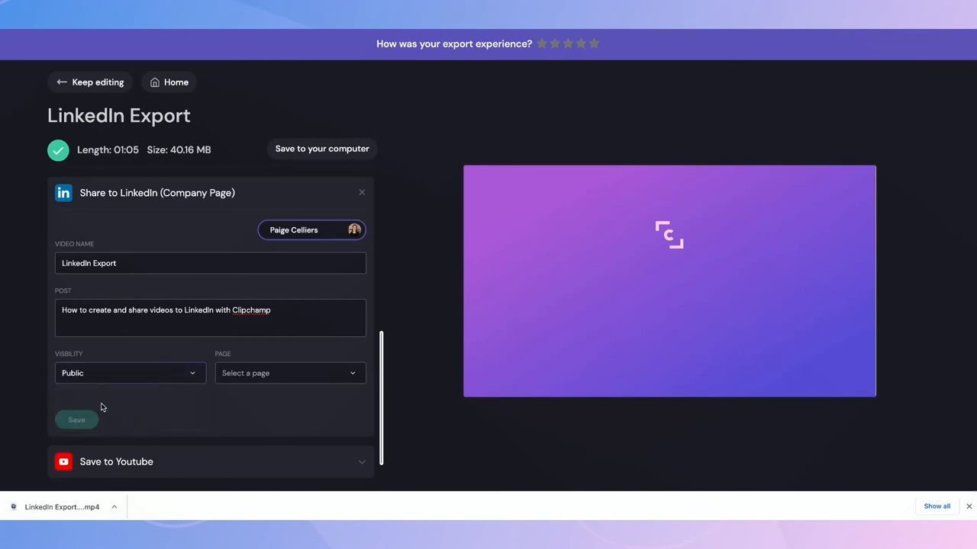
{"action": "left_click", "coordinate": [290, 372]}
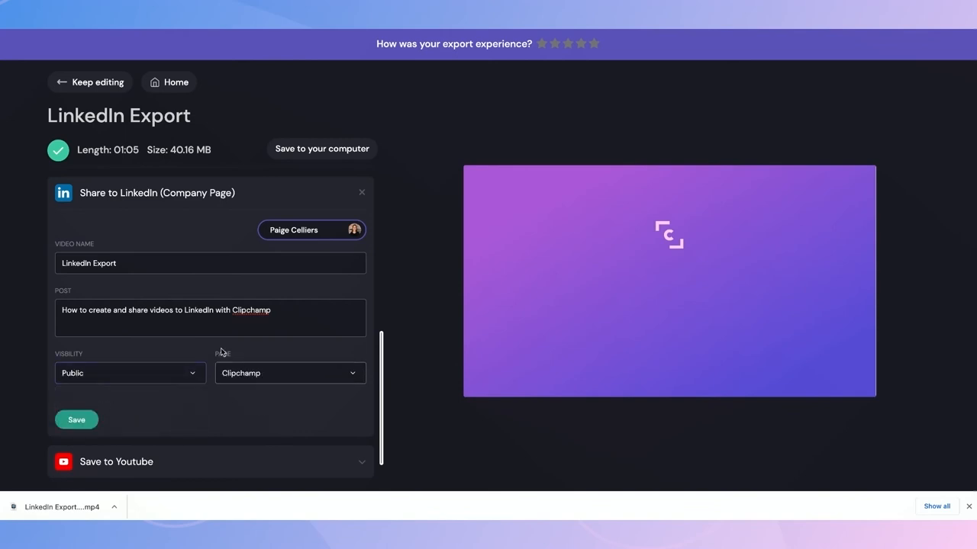
{"action": "mouse_move", "coordinate": [221, 360]}
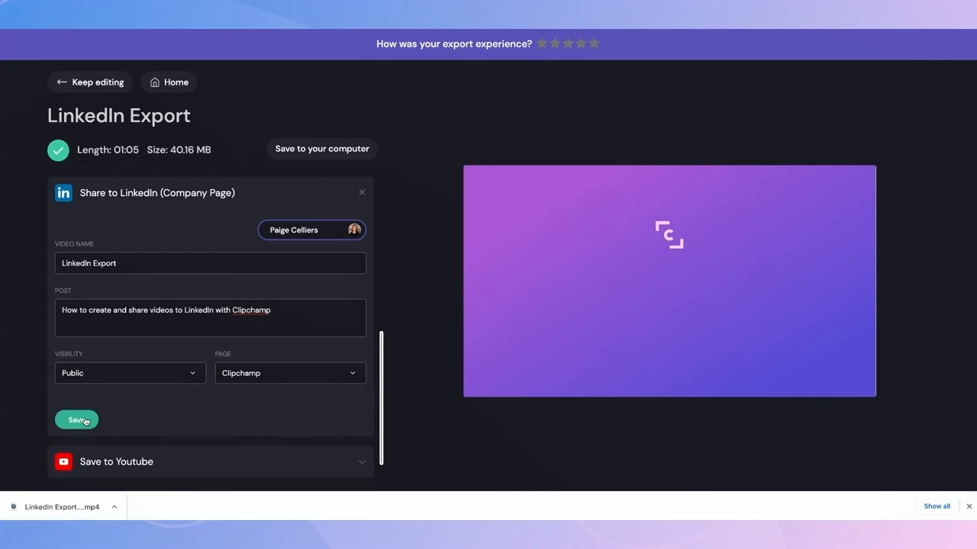
{"action": "left_click", "coordinate": [76, 420]}
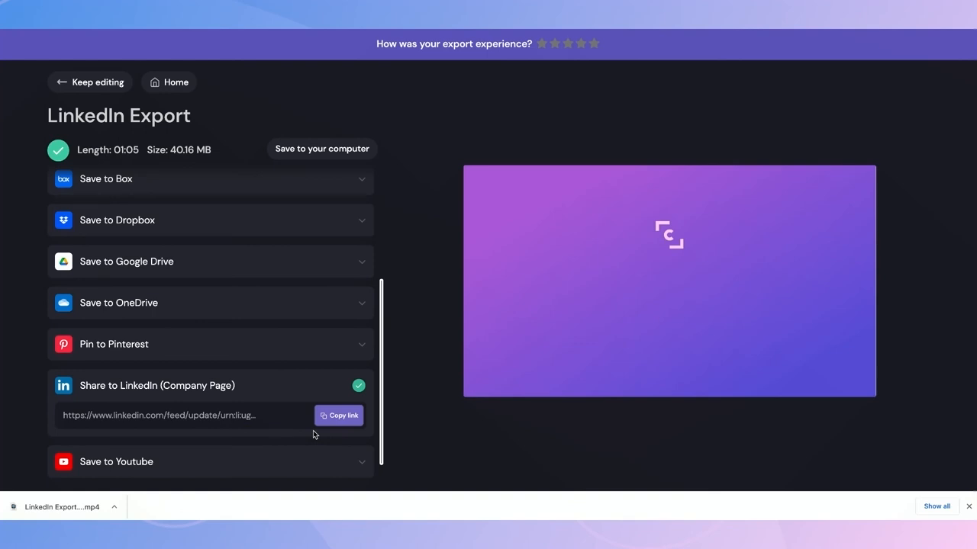
{"action": "mouse_move", "coordinate": [334, 415]}
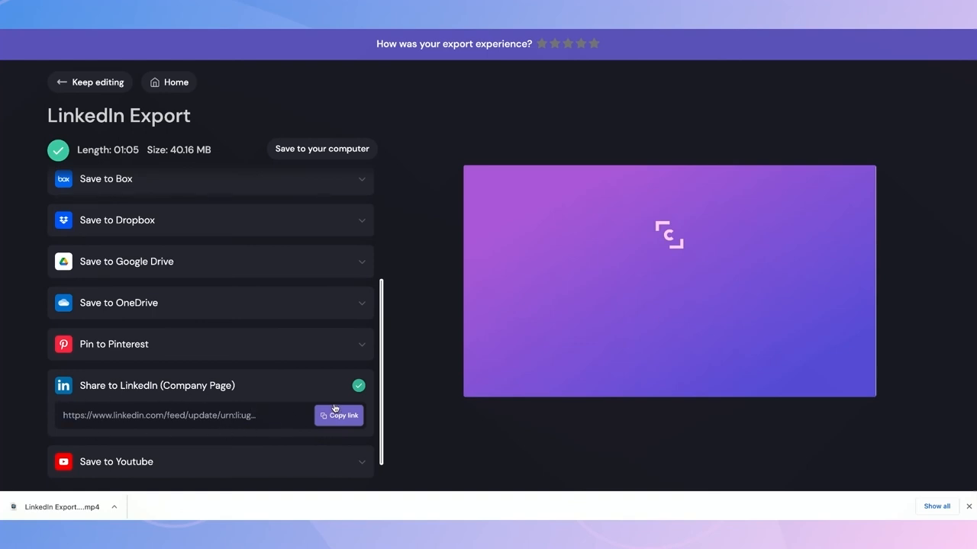
{"action": "mouse_move", "coordinate": [222, 419]}
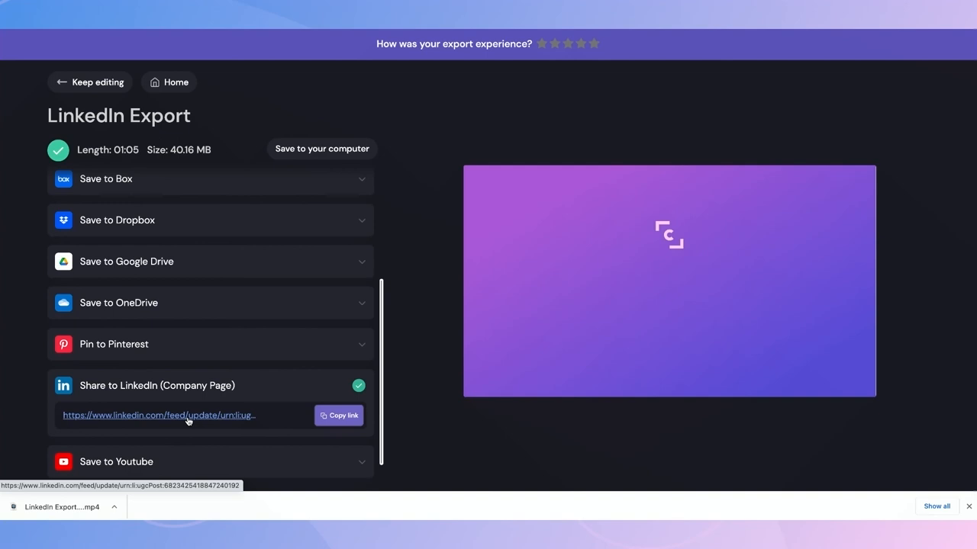
Step: Follow the linkedin.com/feed/update link to the published post
{"action": "left_click", "coordinate": [159, 415]}
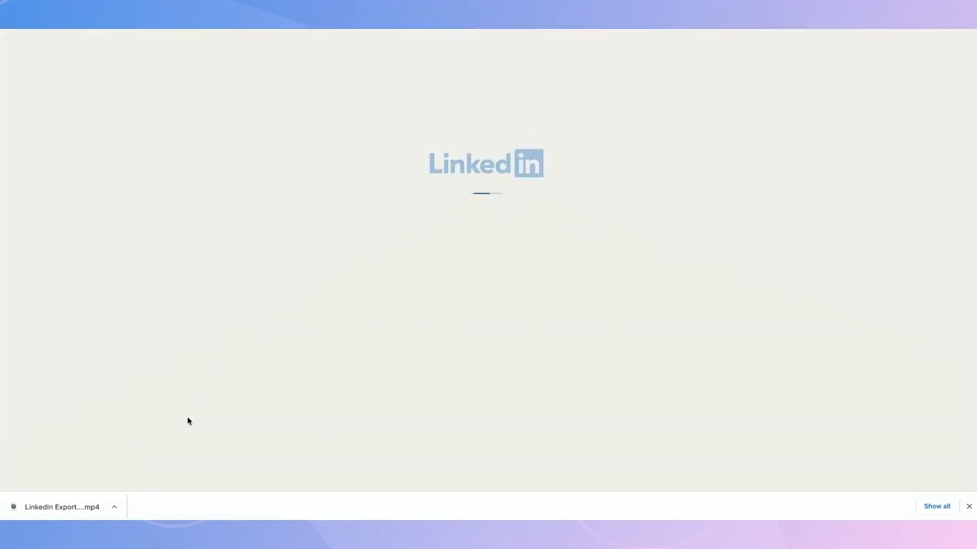